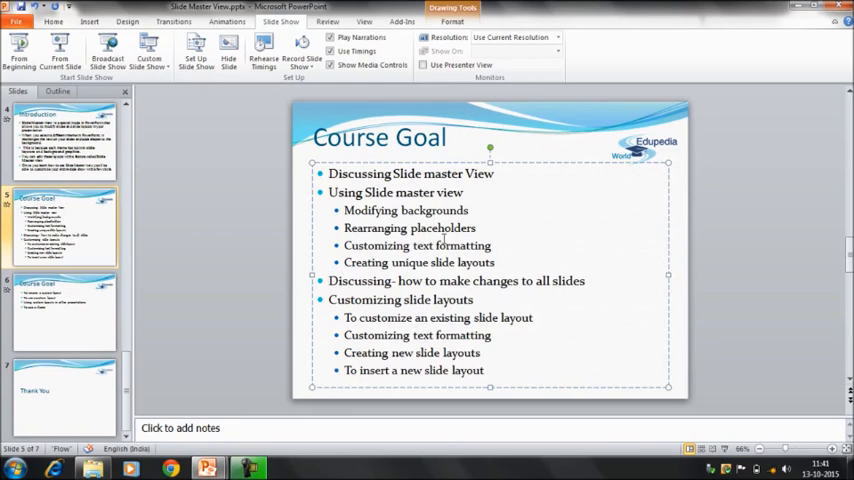
- Show the View ribbon options for the Course Goal presentation
click(446, 28)
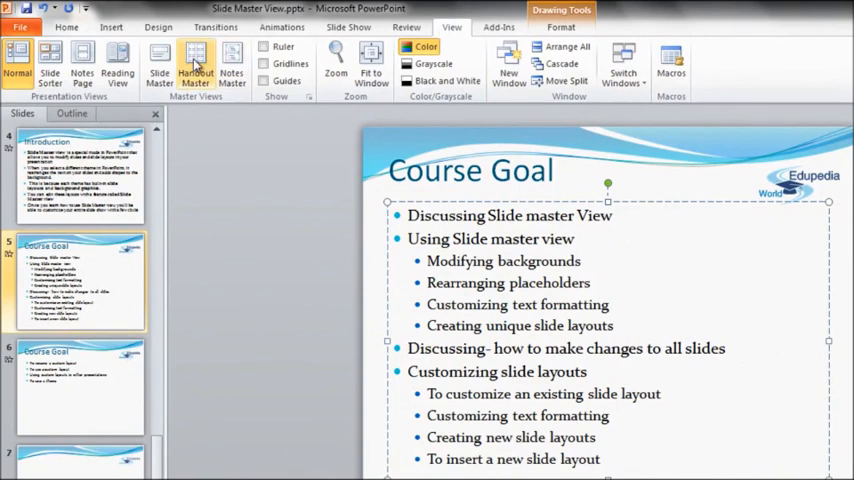
- Enter Slide Master view showing the master title and text style placeholders
click(160, 64)
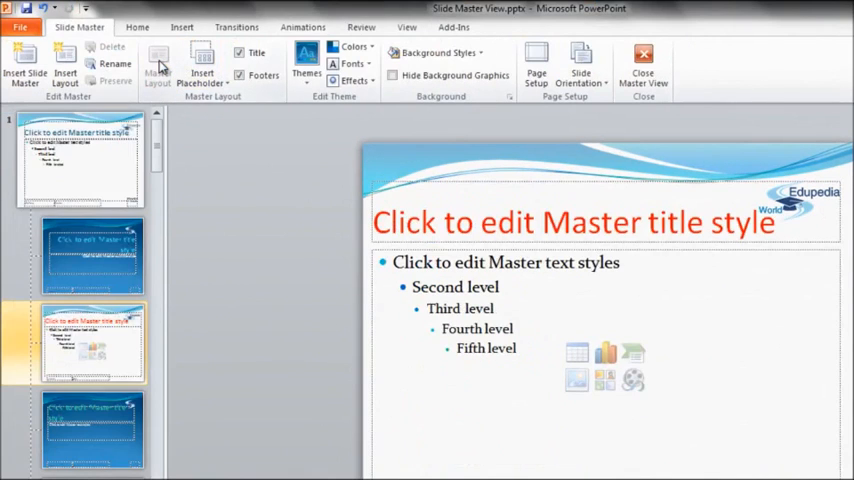
mouse_move(70, 330)
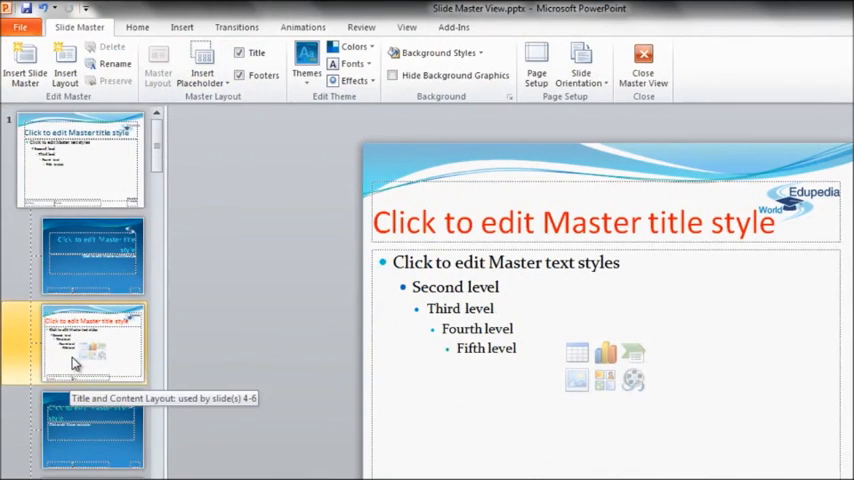
mouse_move(80, 164)
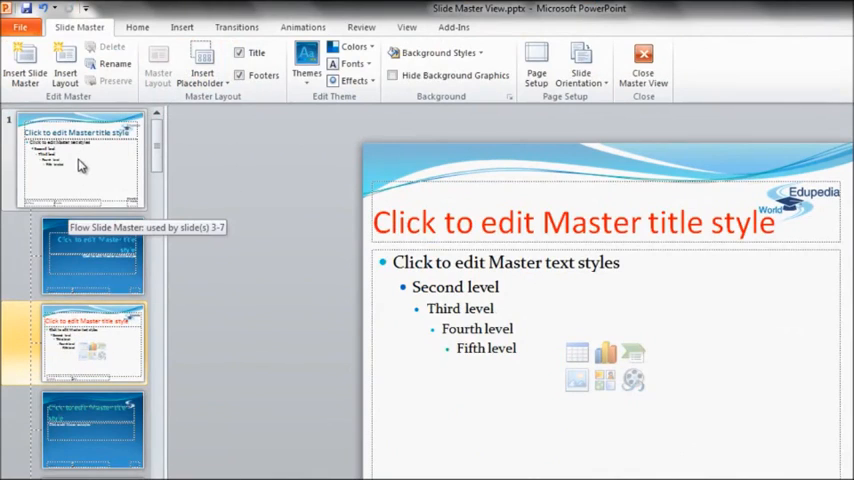
mouse_move(84, 176)
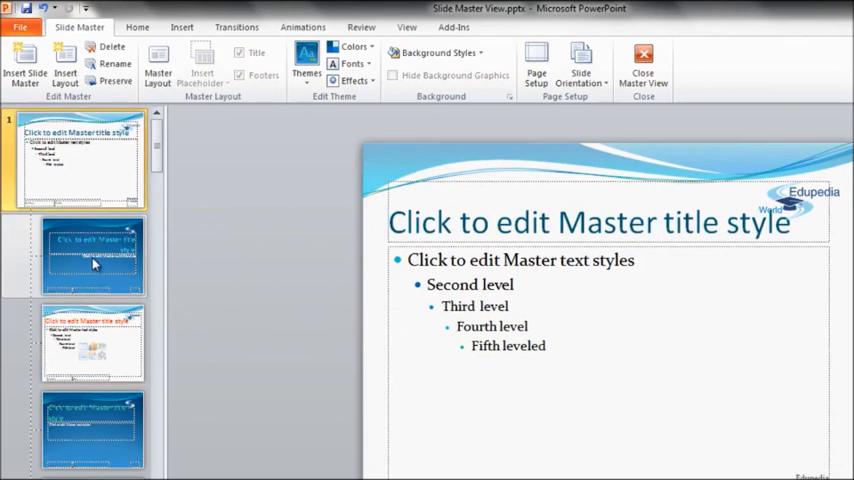
mouse_move(92, 256)
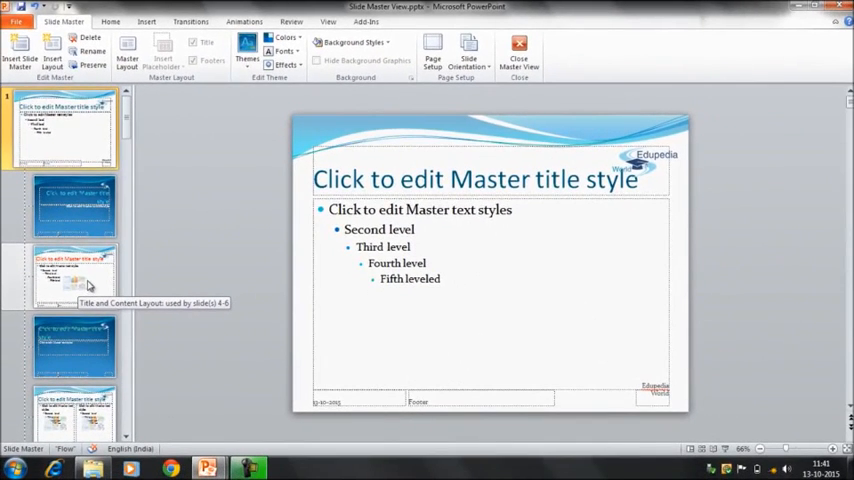
mouse_move(96, 344)
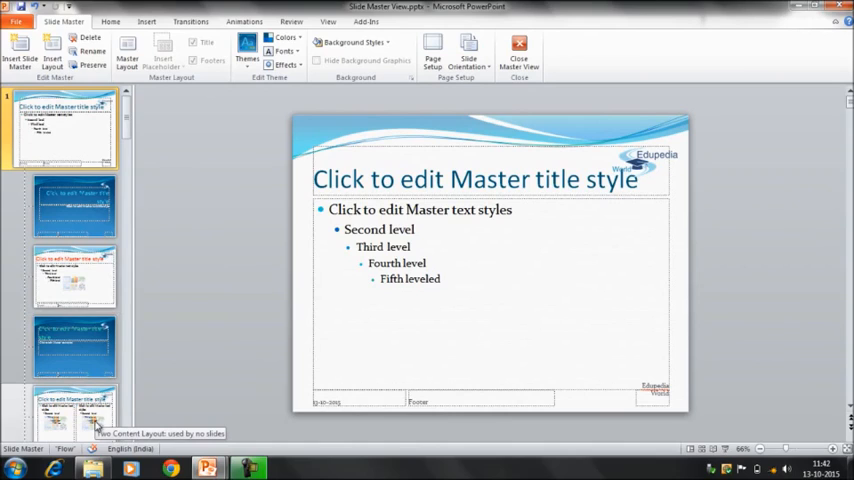
mouse_move(100, 282)
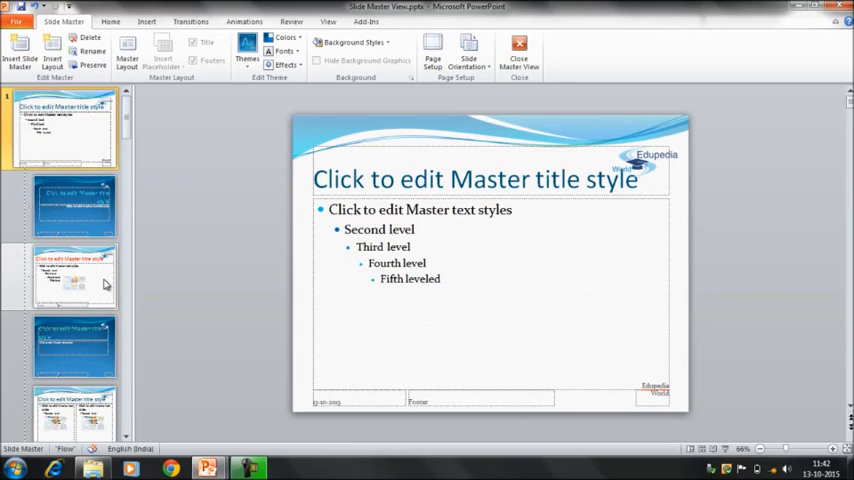
mouse_move(76, 128)
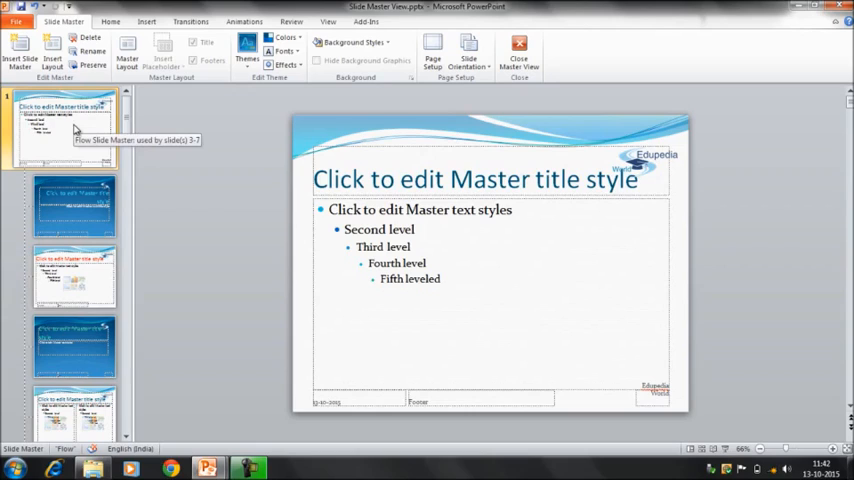
mouse_move(122, 100)
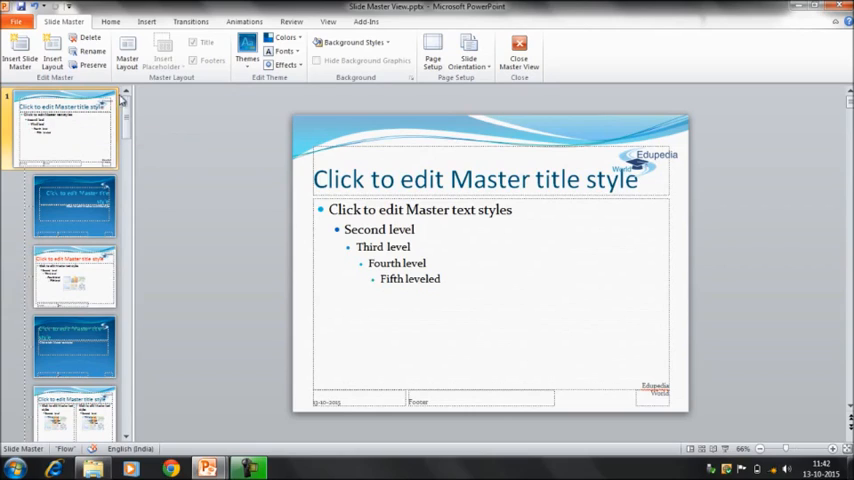
mouse_move(84, 130)
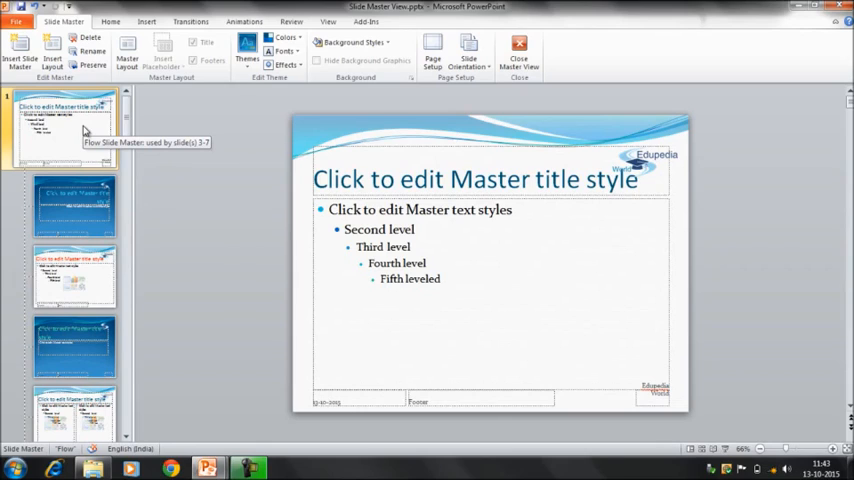
mouse_move(204, 154)
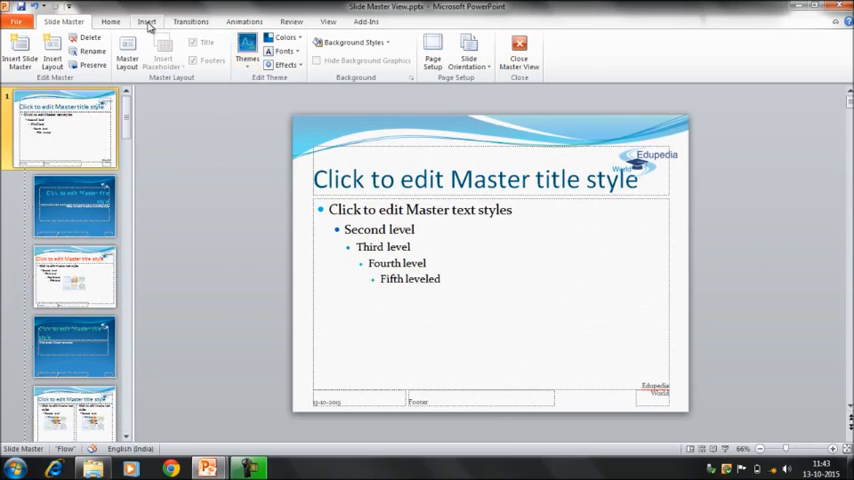
- Draw a blue circle from the Oval shape at the lower left of the slide master
click(148, 20)
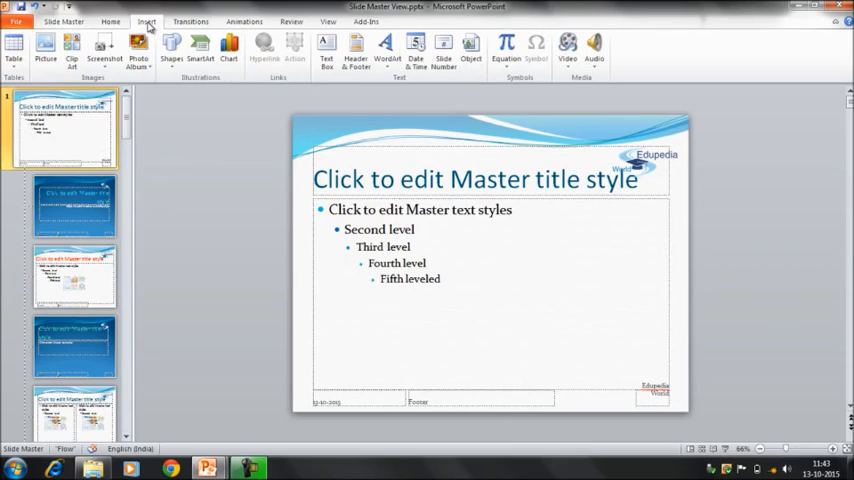
click(476, 276)
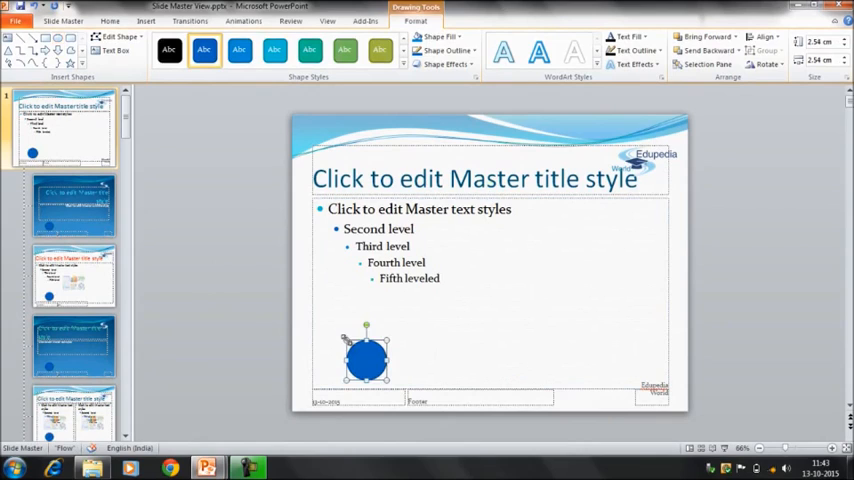
mouse_move(396, 368)
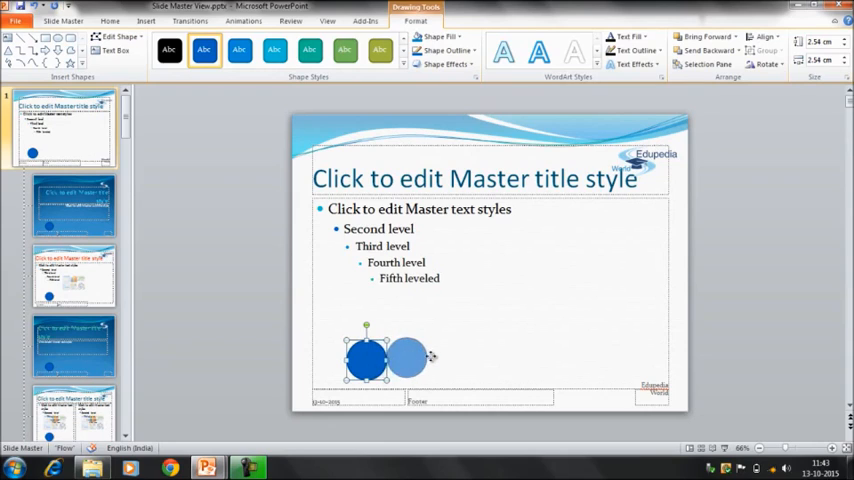
drag(404, 356, 364, 356)
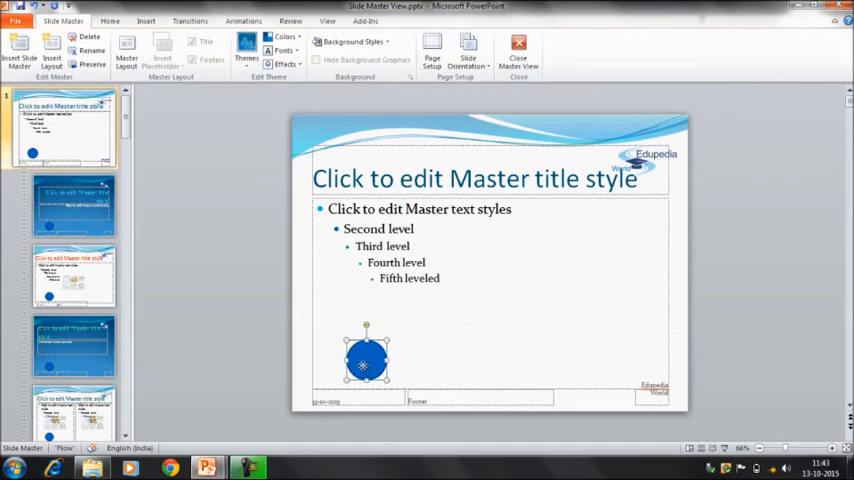
click(364, 362)
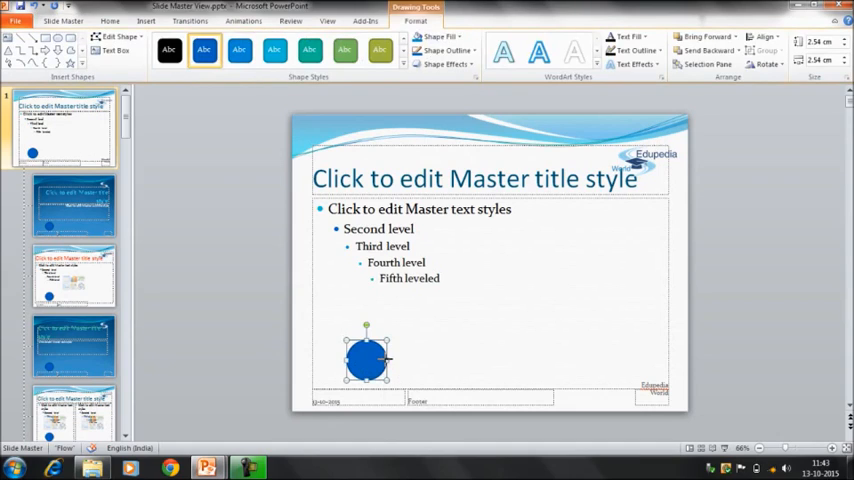
- Stretch the blue circle sideways into a wide, flat oval
drag(392, 360, 444, 360)
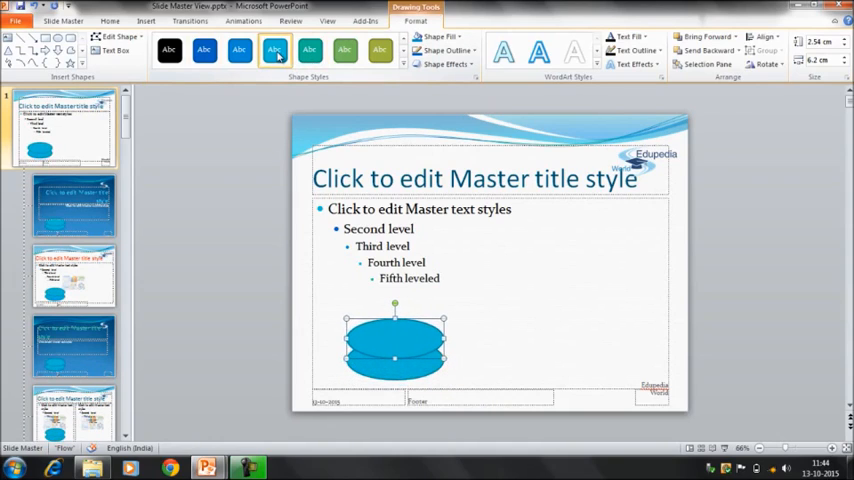
click(238, 50)
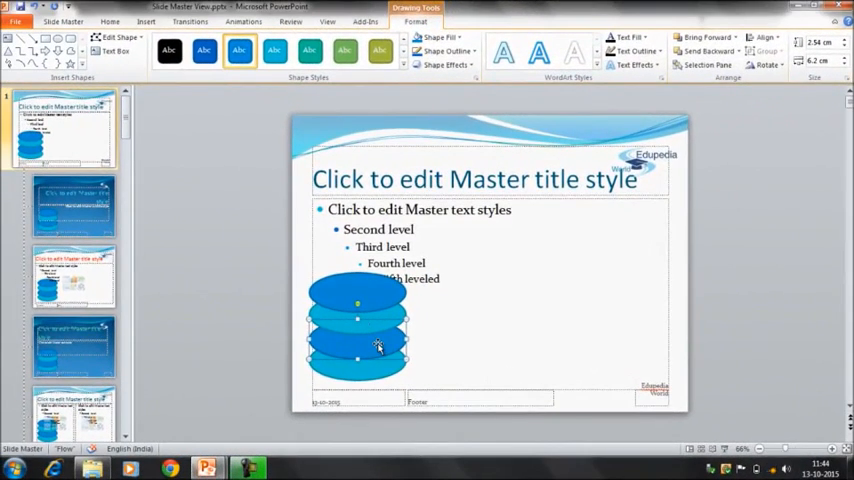
mouse_move(36, 144)
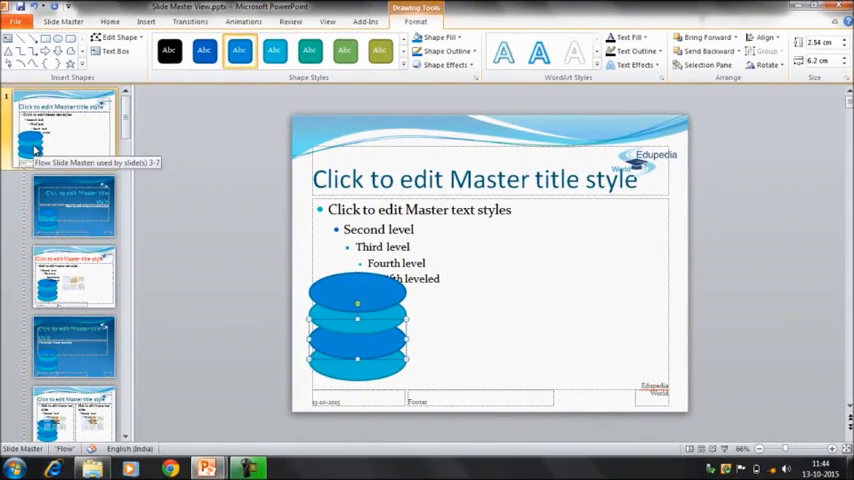
mouse_move(58, 326)
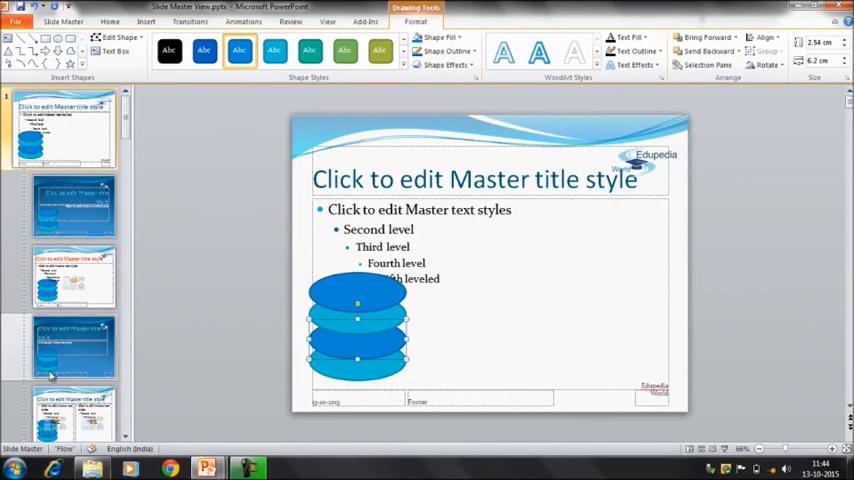
mouse_move(36, 144)
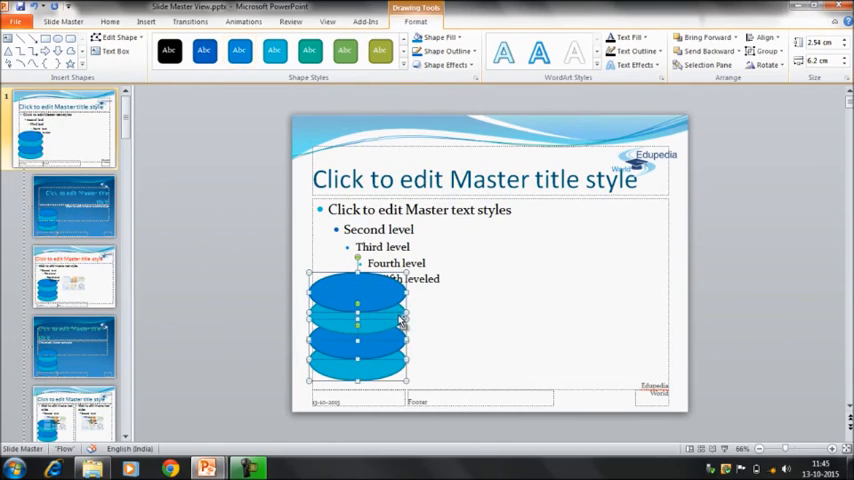
mouse_move(544, 144)
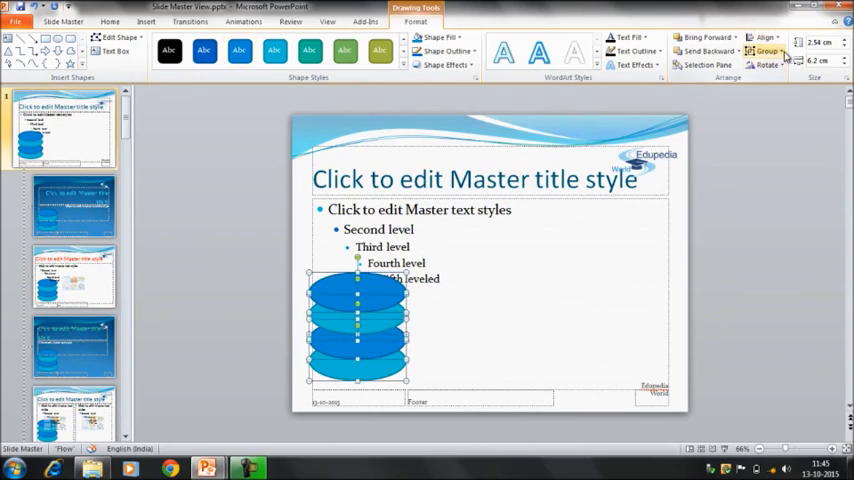
- Group the four selected stacked ovals into a single object
click(768, 52)
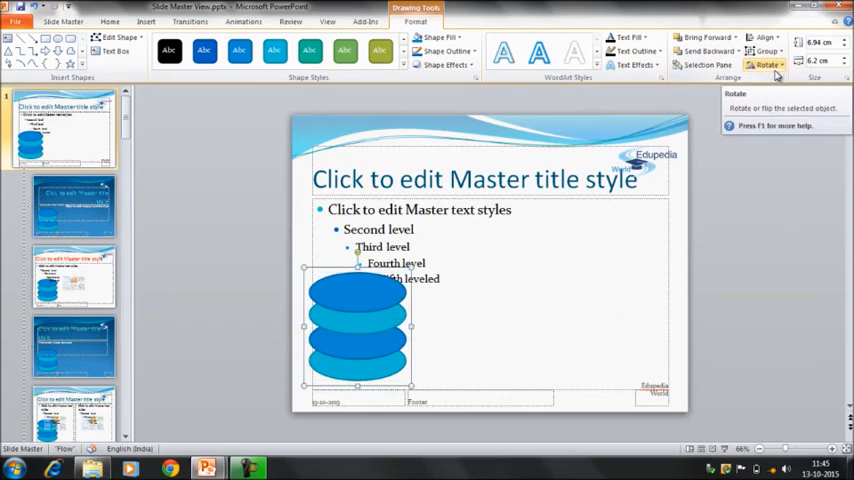
mouse_move(506, 92)
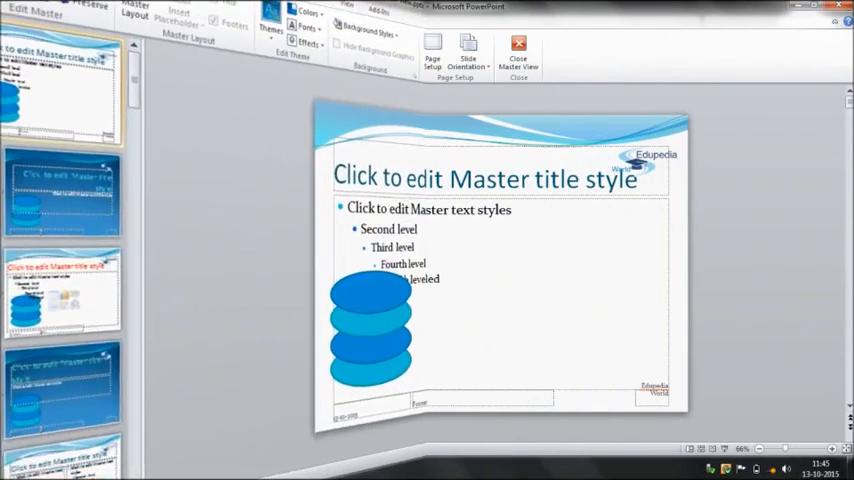
click(370, 324)
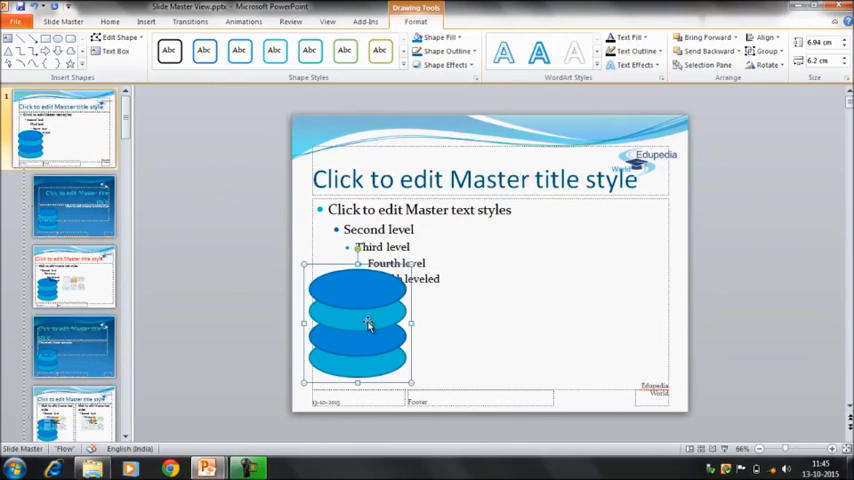
- Paste a picture copy of the stacked-oval graphic beside the original and select it
right_click(368, 324)
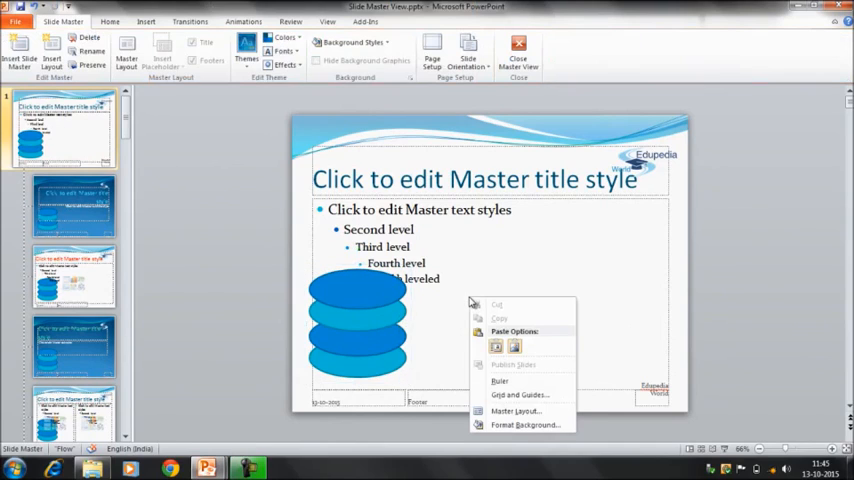
click(516, 348)
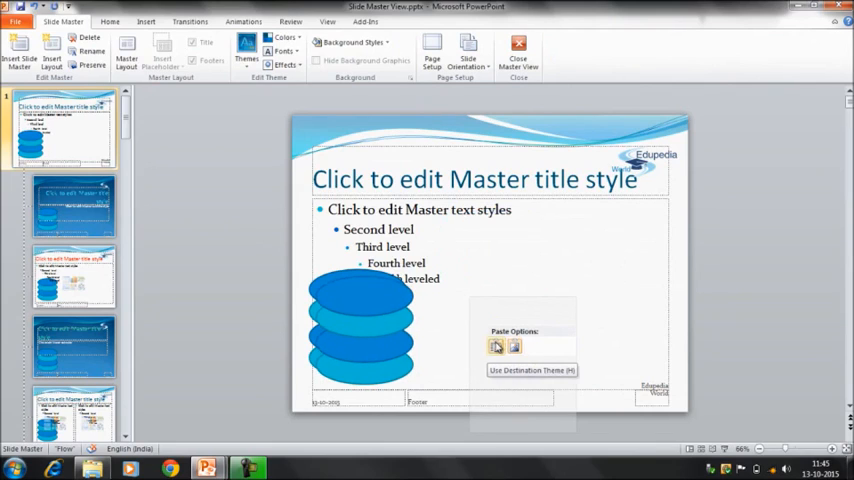
click(496, 346)
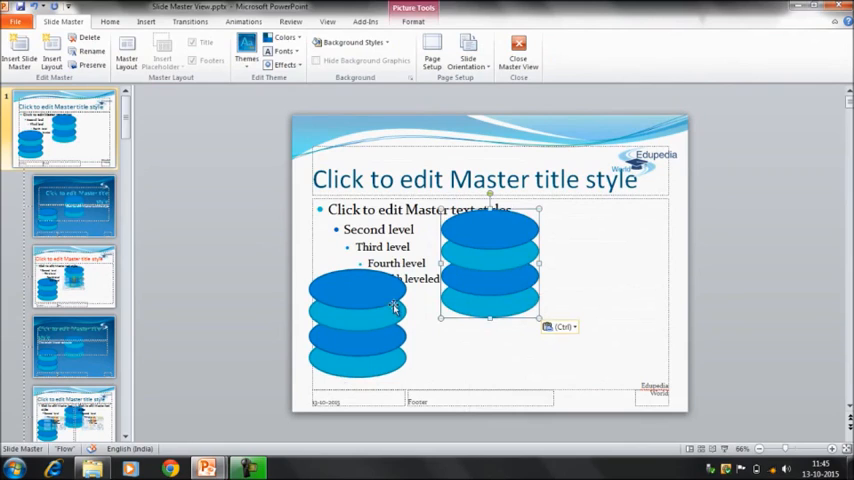
click(358, 320)
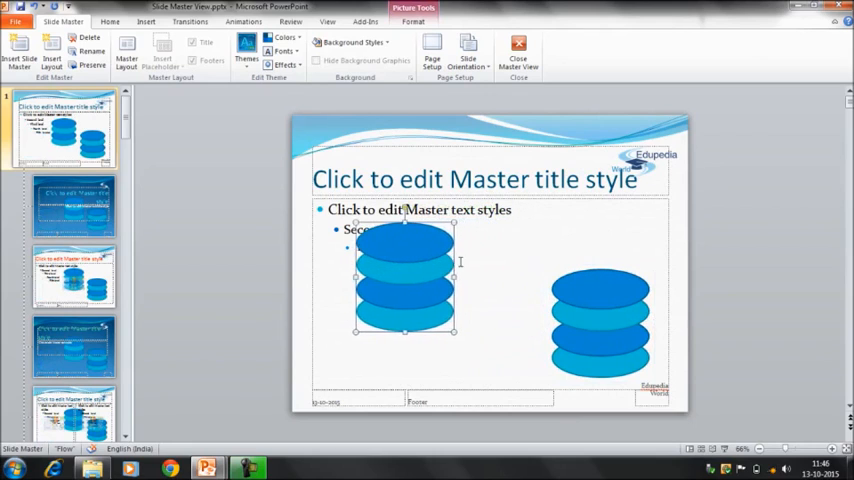
- Move the left oval stack back to the lower left, keeping picture formatting options showing
drag(404, 276, 370, 276)
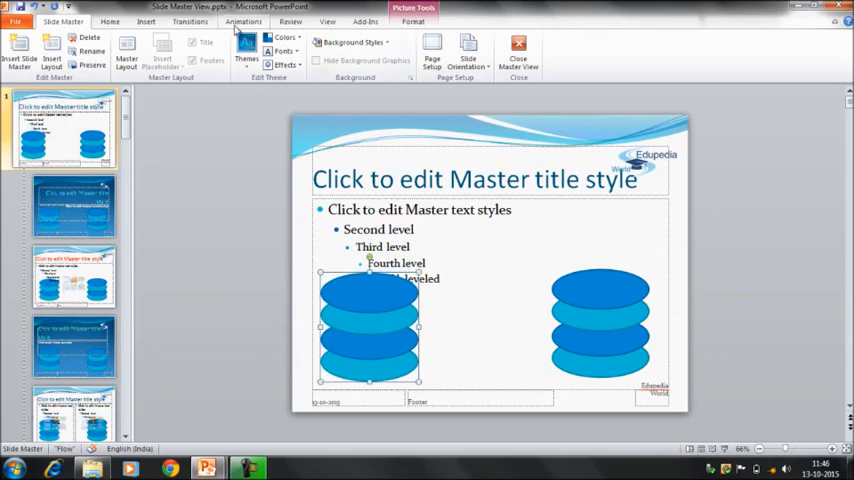
click(190, 20)
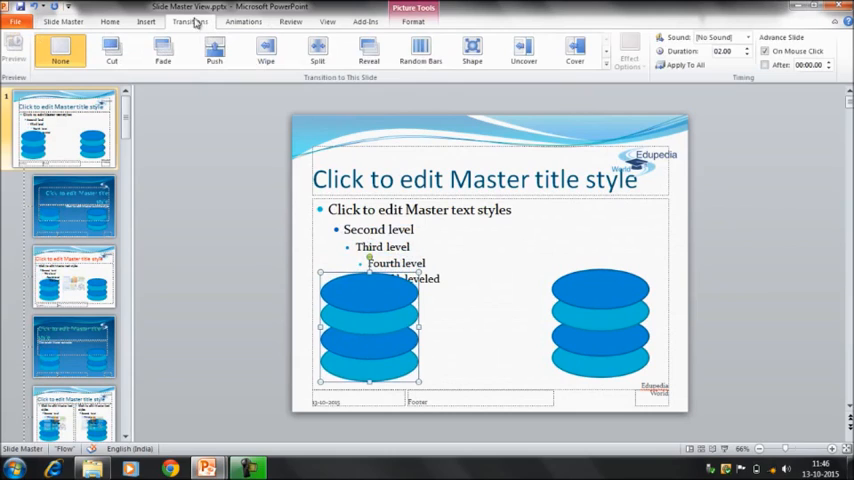
click(412, 20)
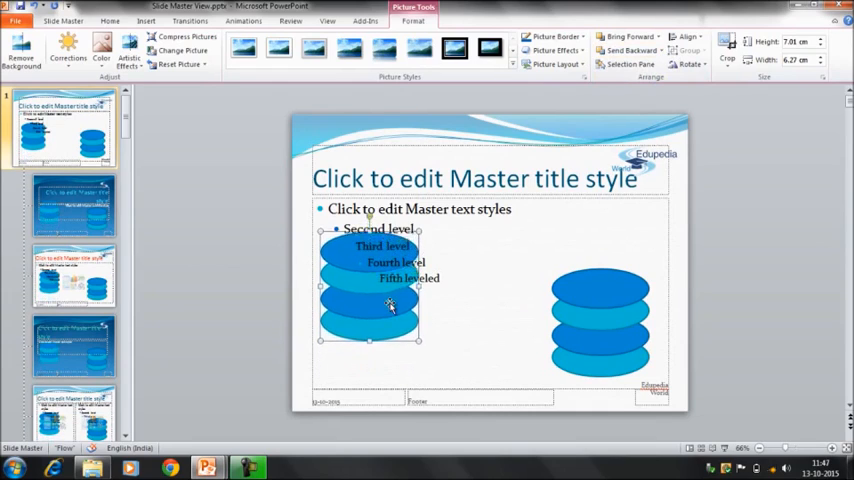
- Nudge the left oval stack slightly lower on the slide master
drag(368, 304, 368, 290)
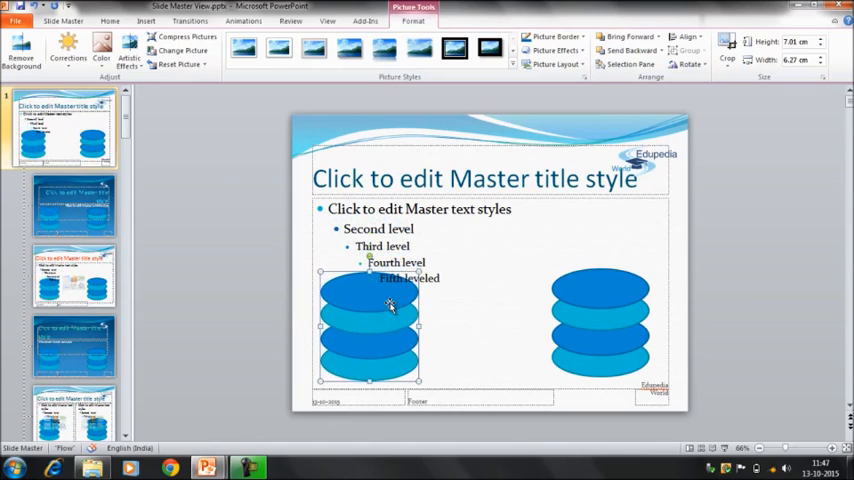
mouse_move(592, 324)
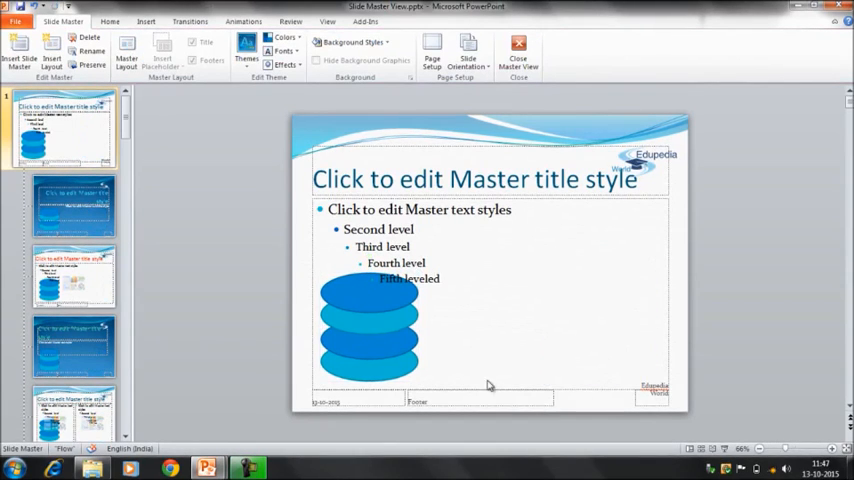
- Move the oval stack to the bottom-right corner and enlarge it behind the footer text
click(370, 336)
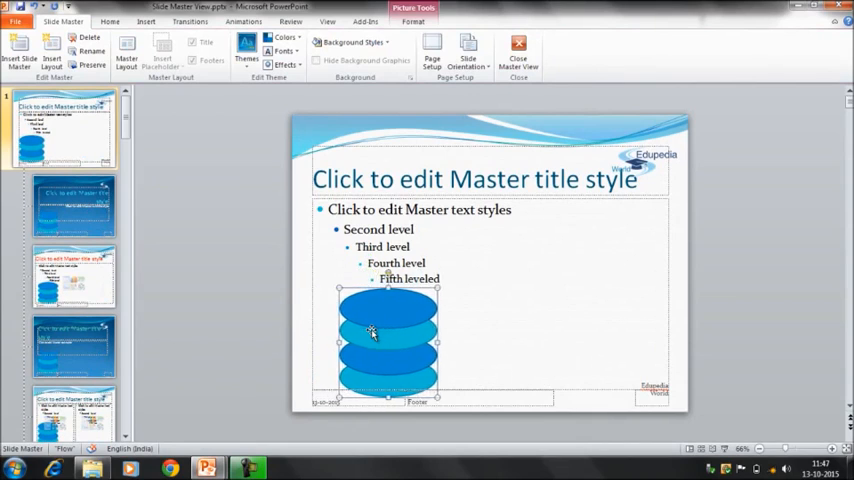
drag(388, 340, 438, 340)
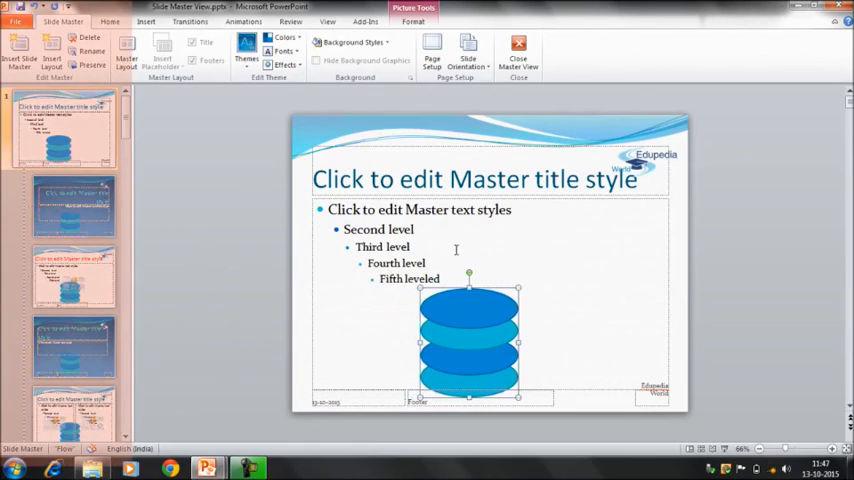
drag(468, 344, 540, 344)
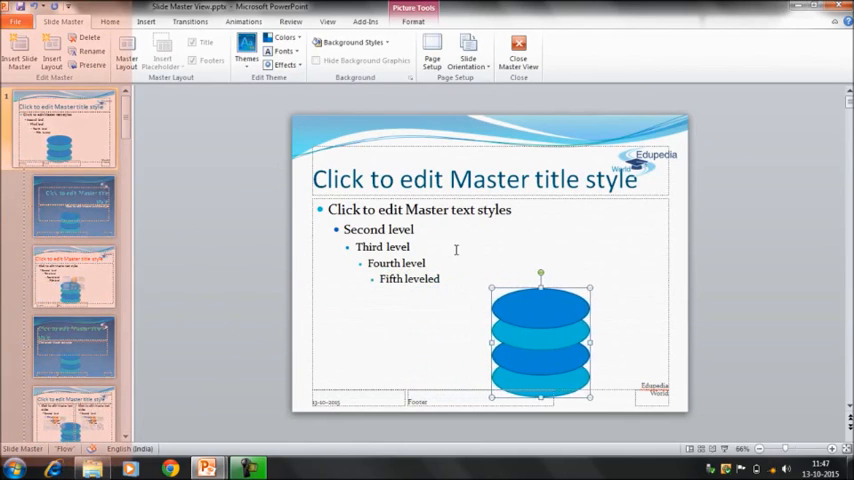
drag(540, 340, 588, 340)
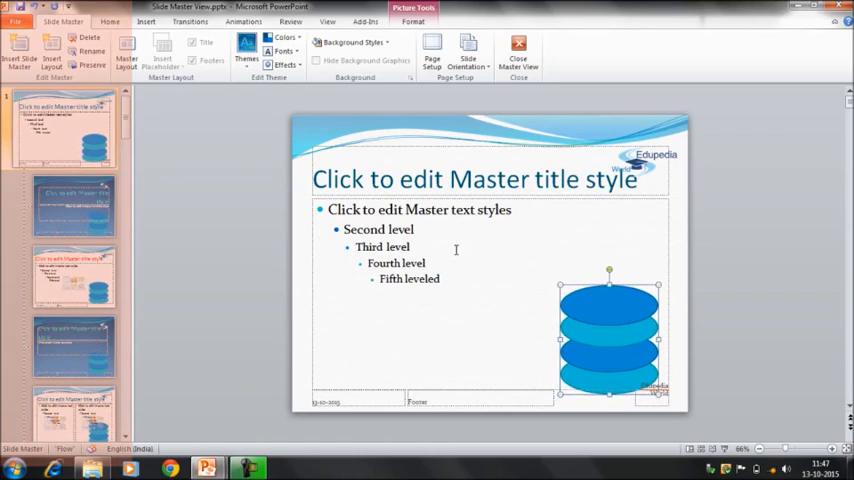
drag(608, 336, 624, 330)
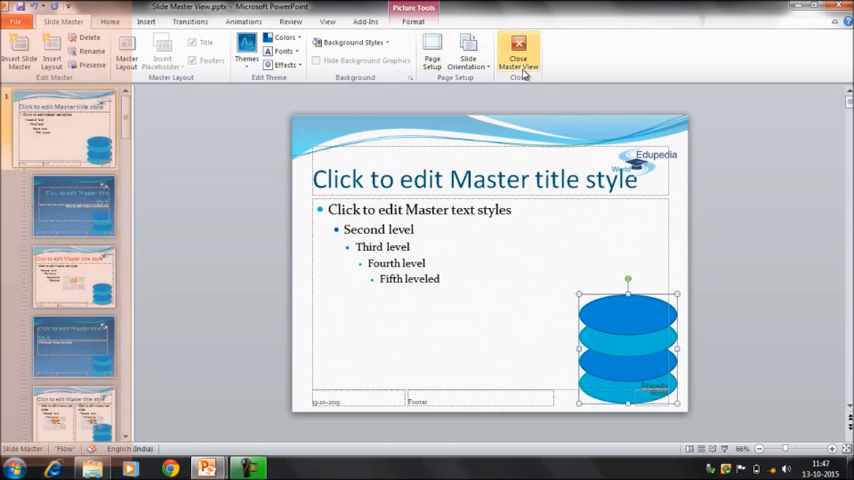
- Return to normal view and check the Course Goal and Thank You slides show the oval stack
click(518, 56)
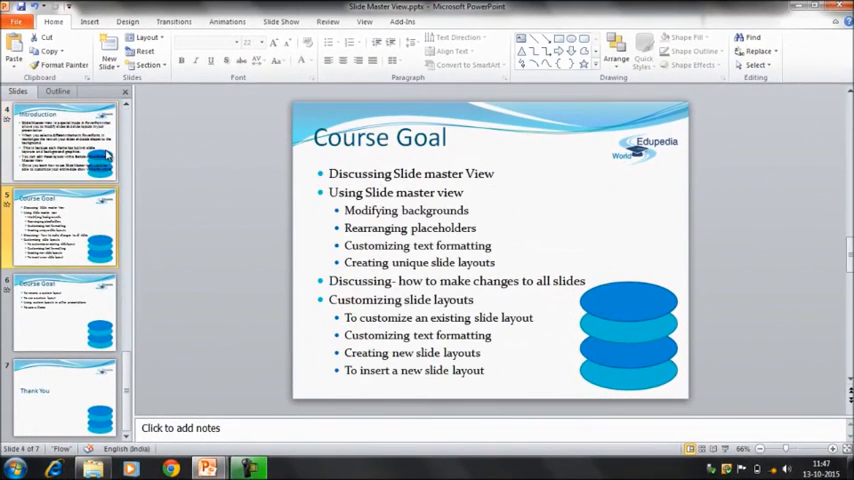
click(64, 310)
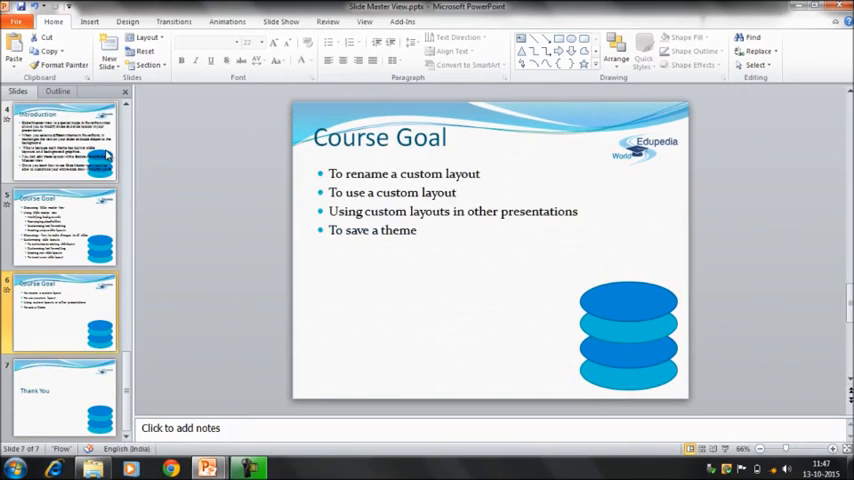
click(64, 224)
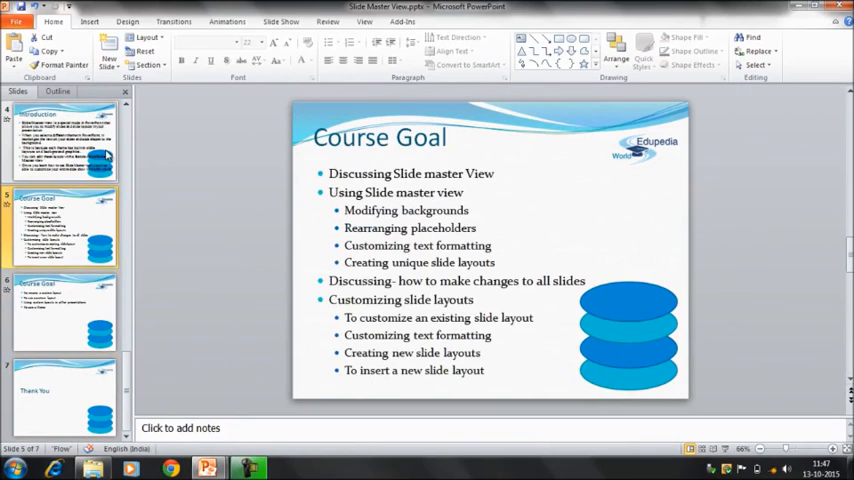
mouse_move(324, 276)
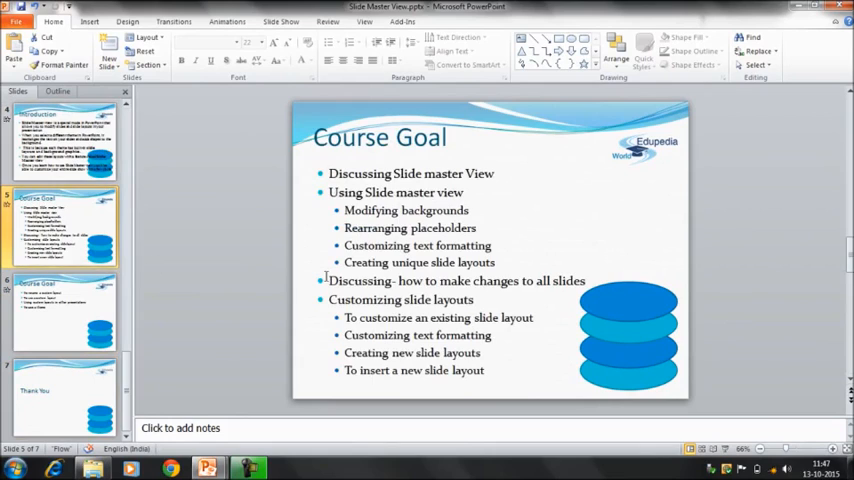
click(450, 284)
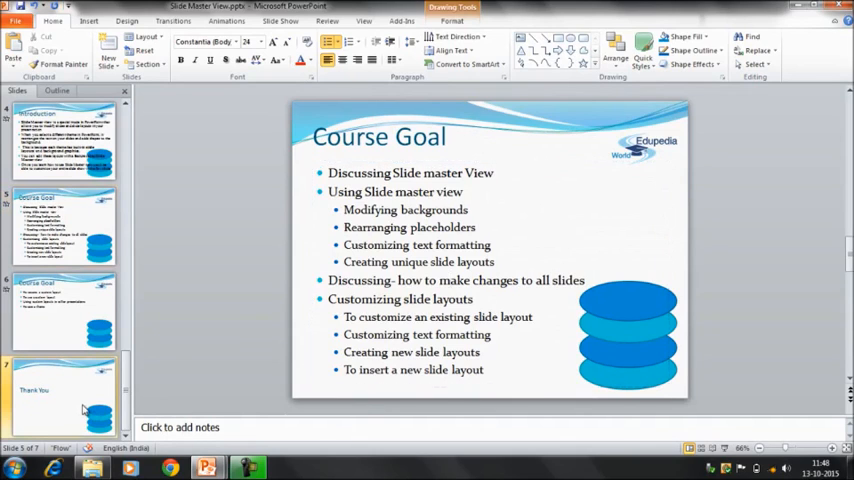
click(64, 396)
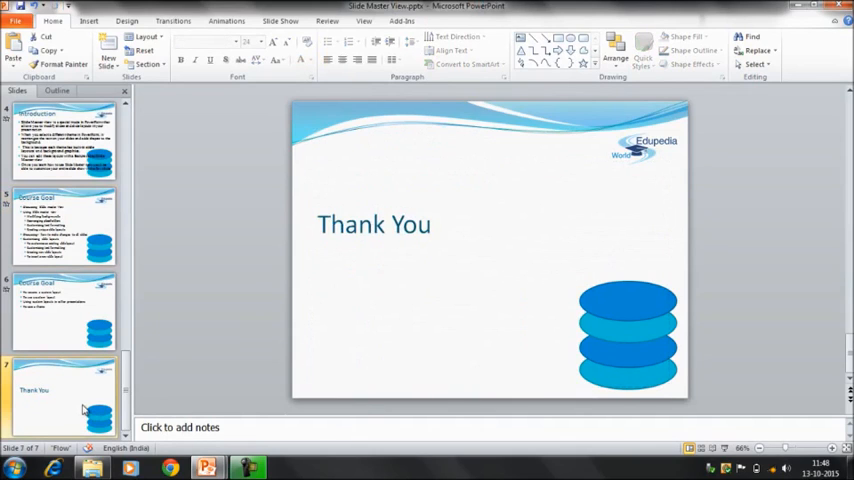